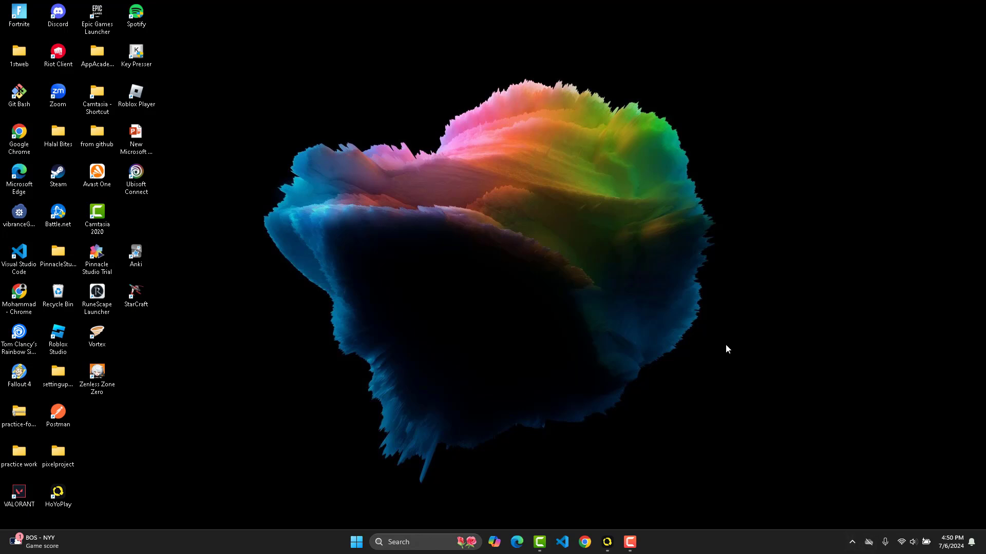
{"action": "mouse_move", "coordinate": [703, 341]}
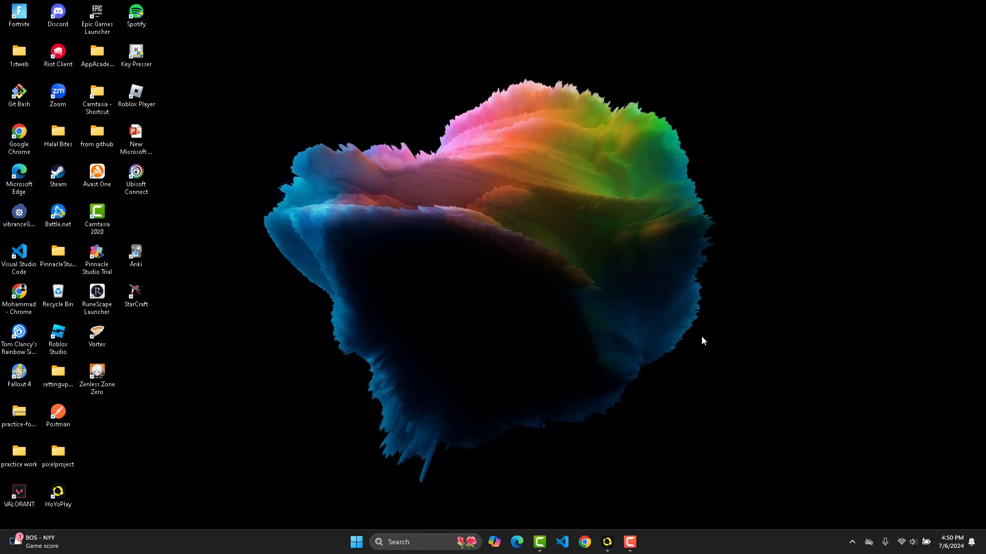
{"action": "mouse_move", "coordinate": [249, 244]}
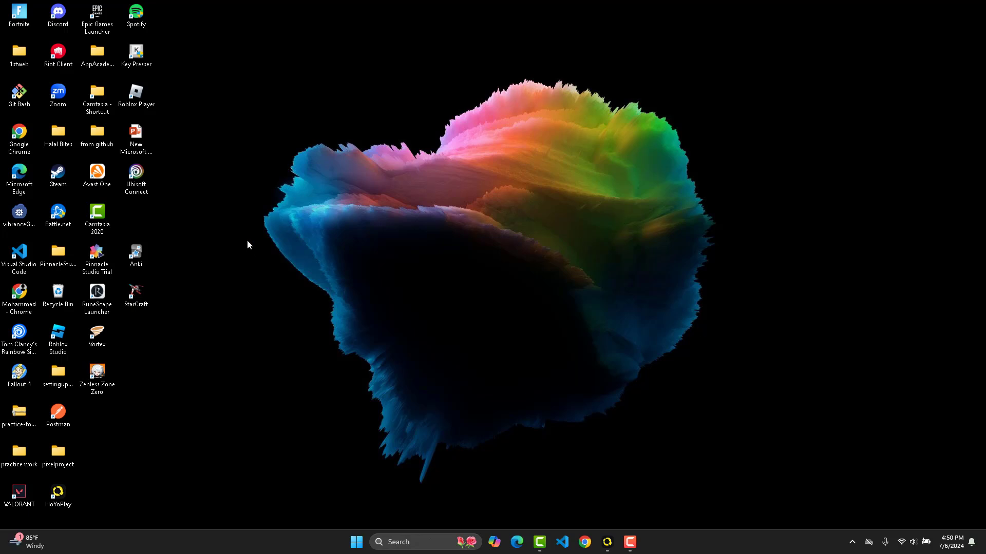
- Open the right-click menu of the HoYoPlay desktop shortcut
{"action": "left_click", "coordinate": [57, 491]}
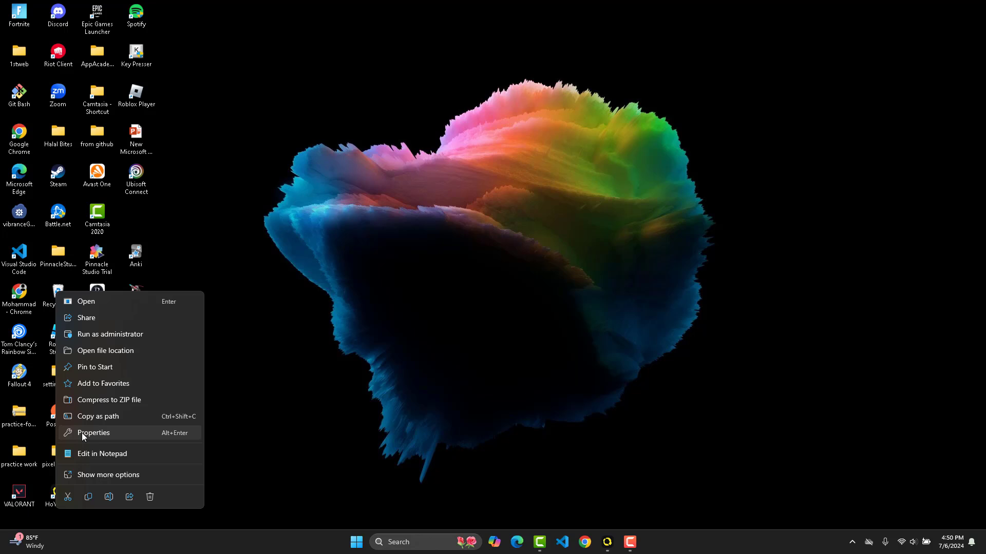
- Open the HoYoPlay shortcut's Properties on the Compatibility tab
{"action": "left_click", "coordinate": [93, 432]}
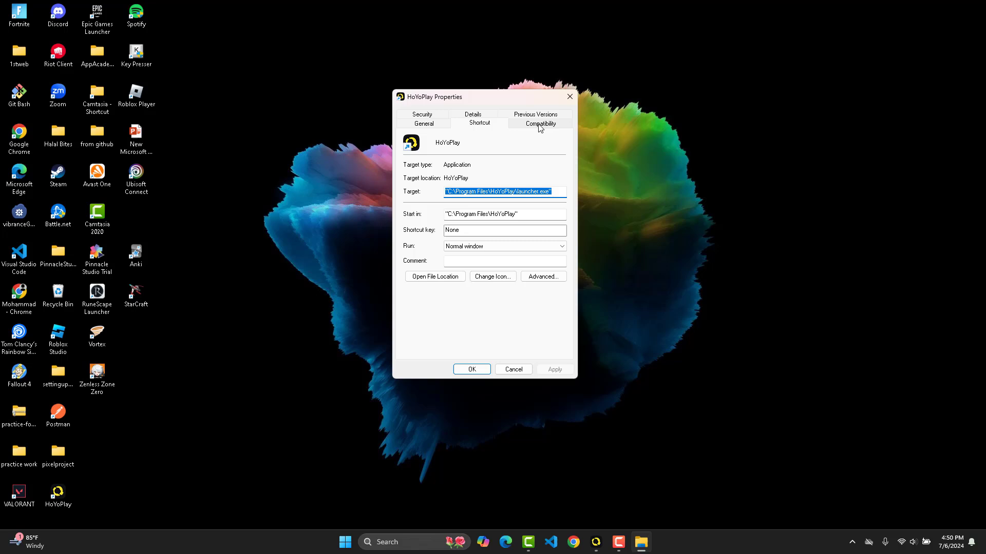
{"action": "left_click", "coordinate": [540, 122]}
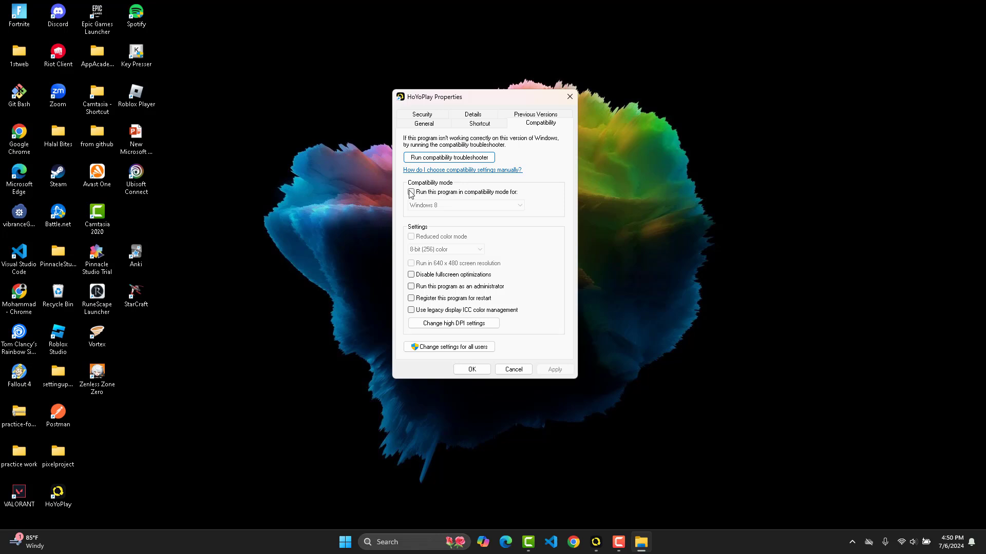
- Enable Windows 8 compatibility mode and run as administrator, then save and close Properties
{"action": "left_click", "coordinate": [411, 191]}
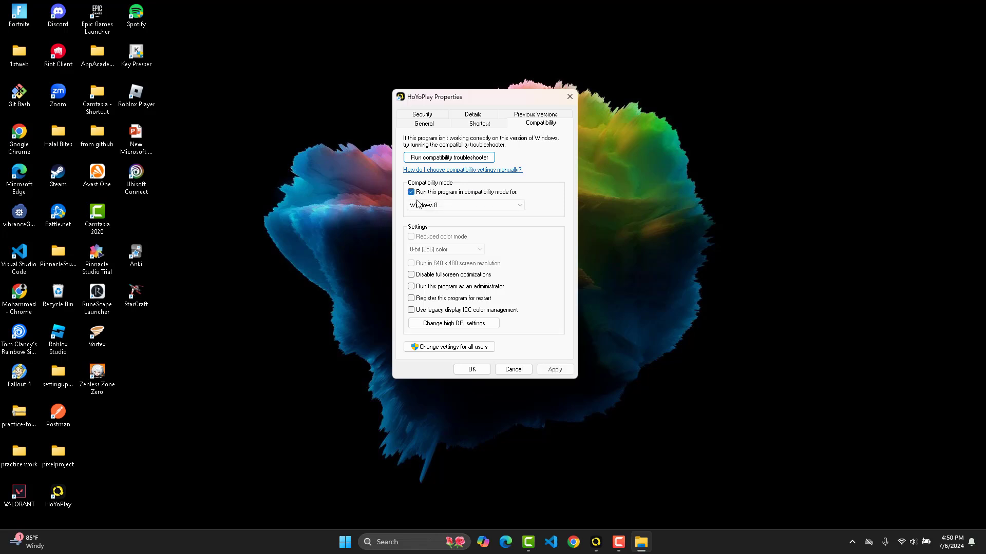
{"action": "left_click", "coordinate": [464, 205]}
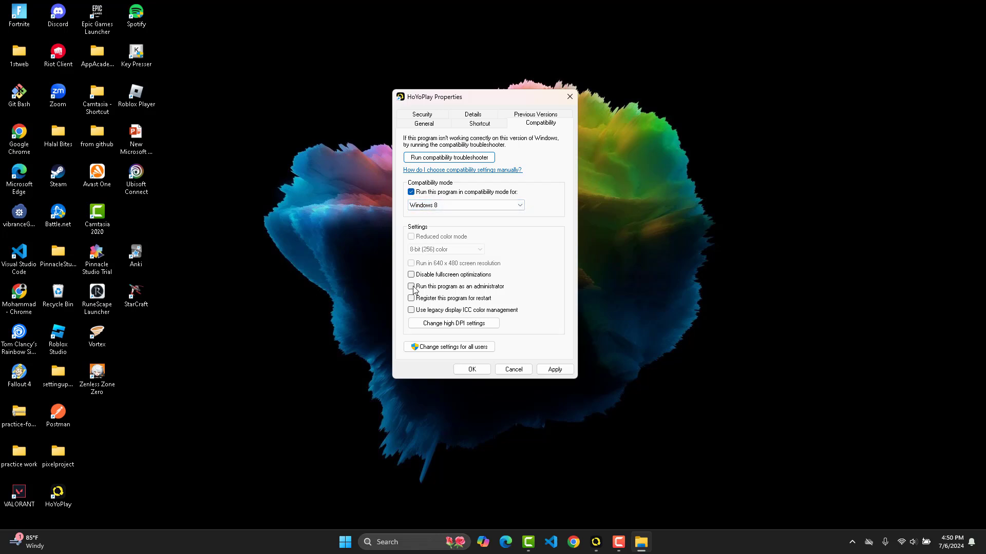
{"action": "left_click", "coordinate": [411, 286]}
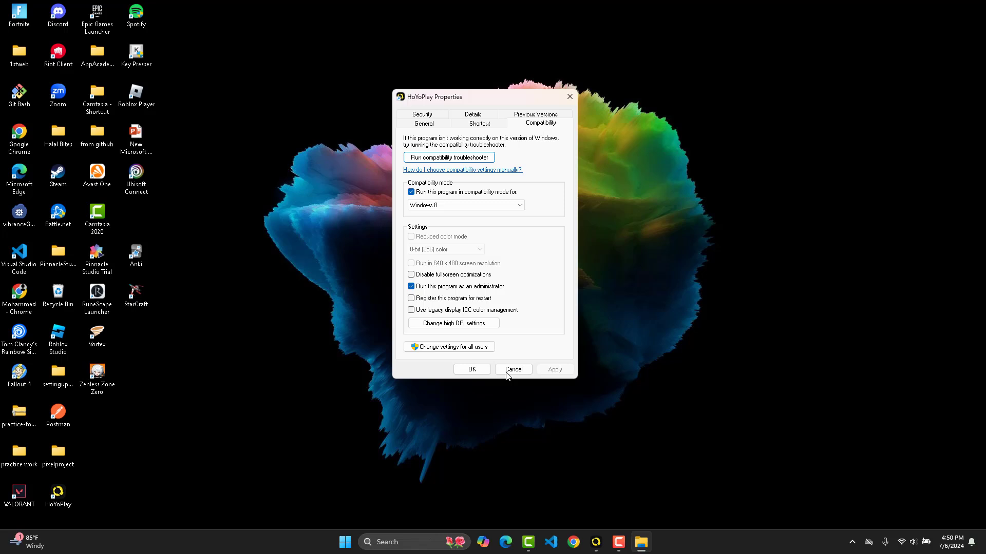
{"action": "left_click", "coordinate": [512, 369]}
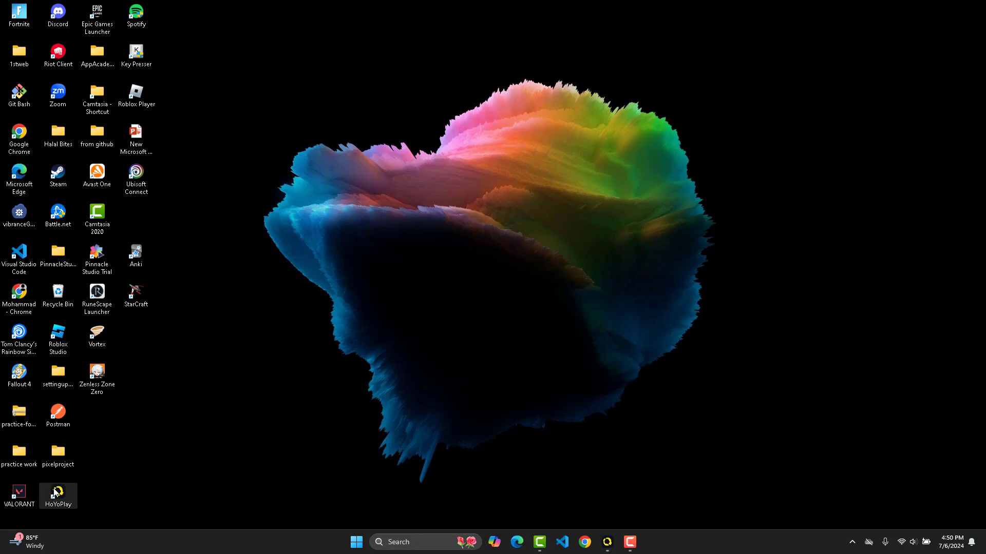
{"action": "left_click", "coordinate": [629, 543]}
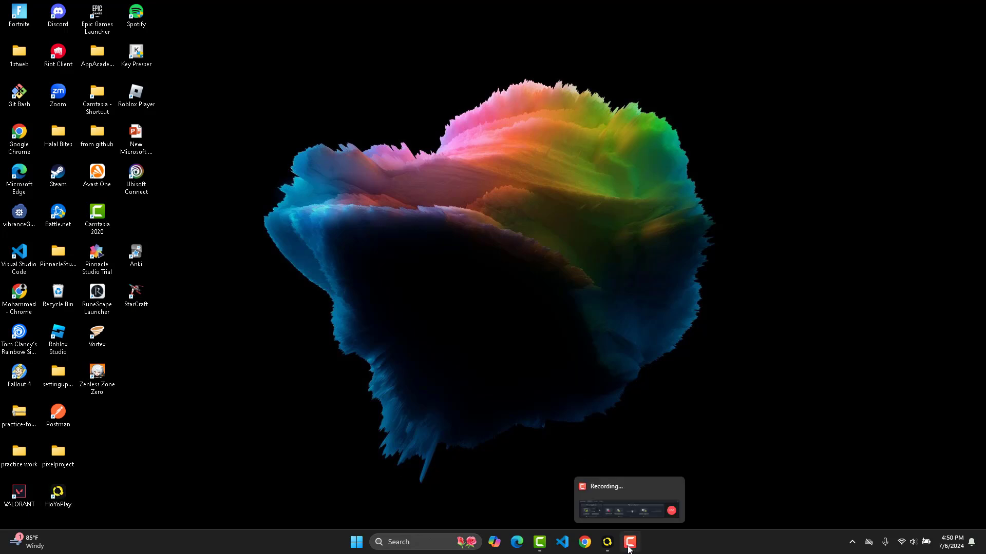